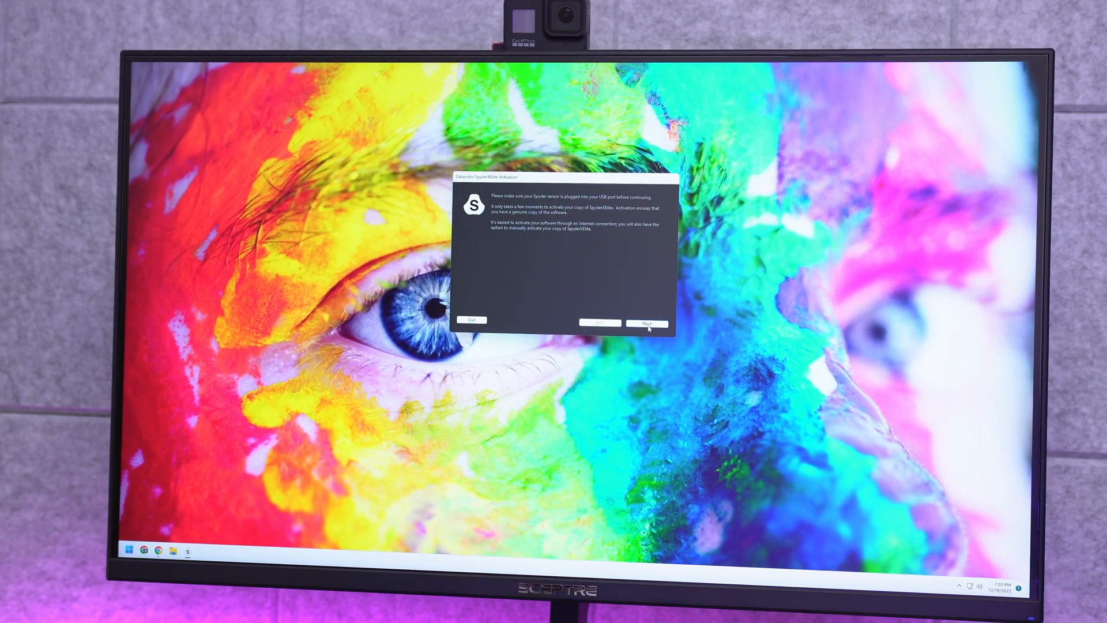
- Continue past the activation notice and choose Calibrate My Display(s)
{"action": "left_click", "coordinate": [646, 323]}
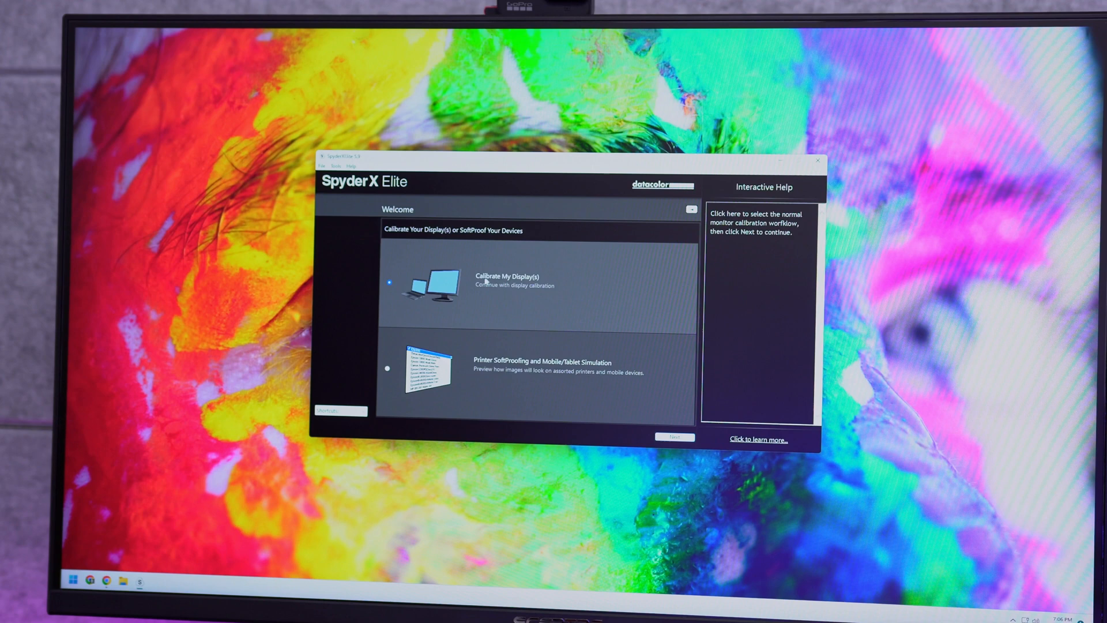
{"action": "left_click", "coordinate": [673, 437]}
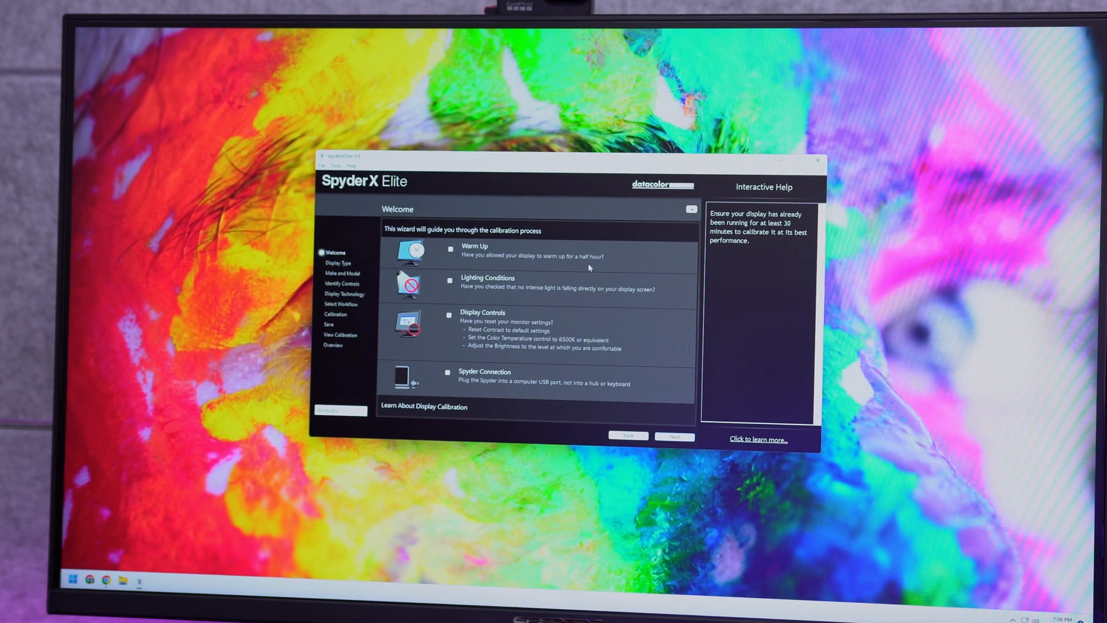
- Leave the checklist, set the display type to Desktop and keep Brightness as its control
{"action": "left_click", "coordinate": [672, 435]}
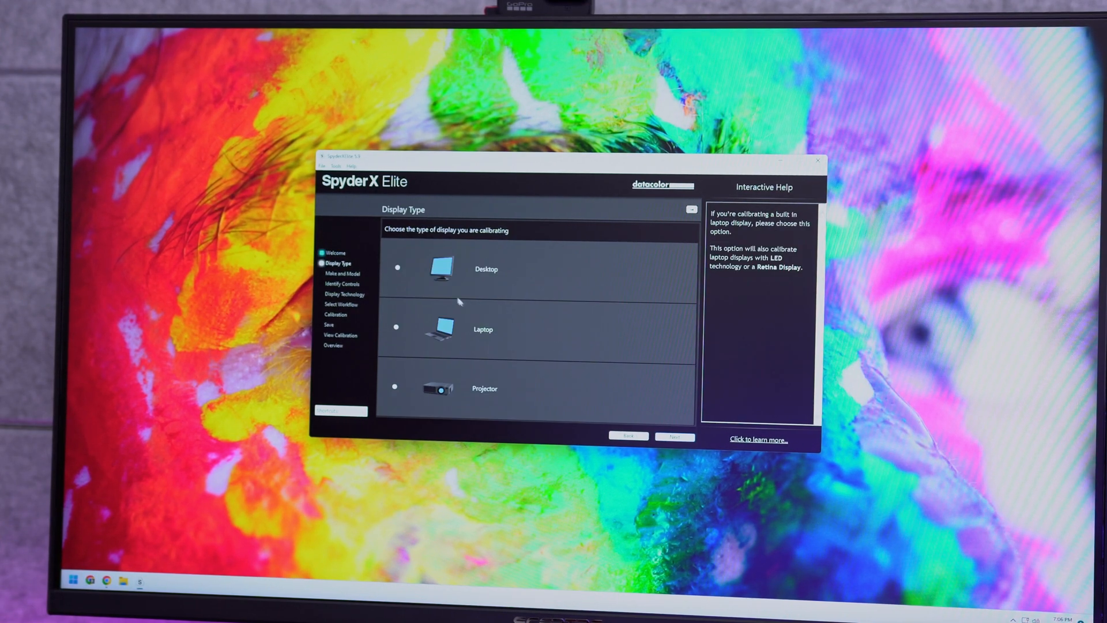
{"action": "left_click", "coordinate": [398, 269]}
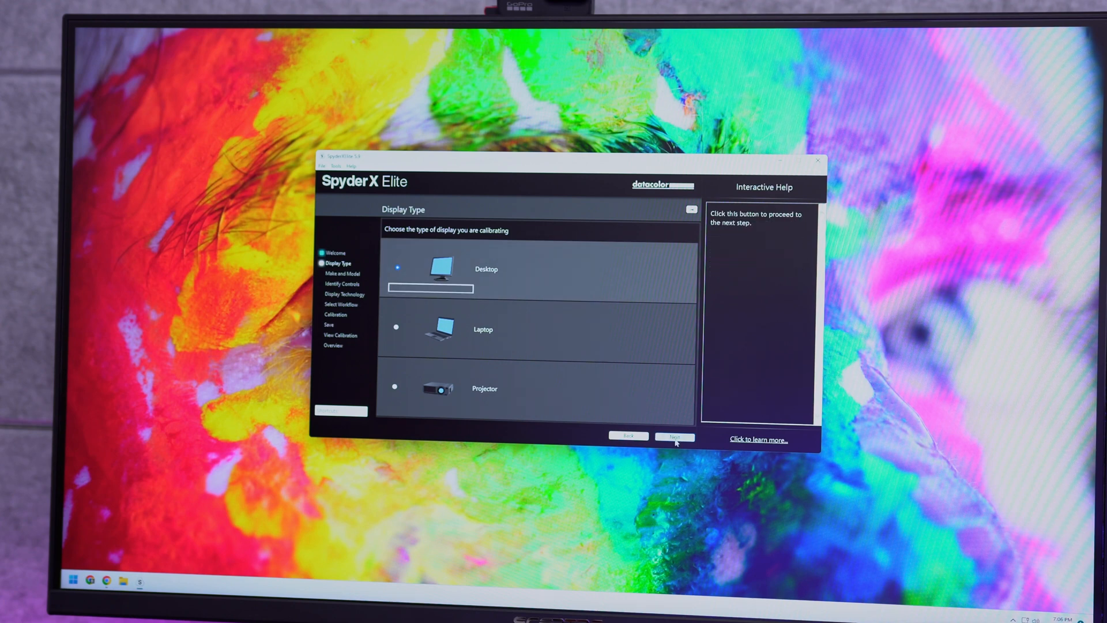
{"action": "left_click", "coordinate": [672, 436]}
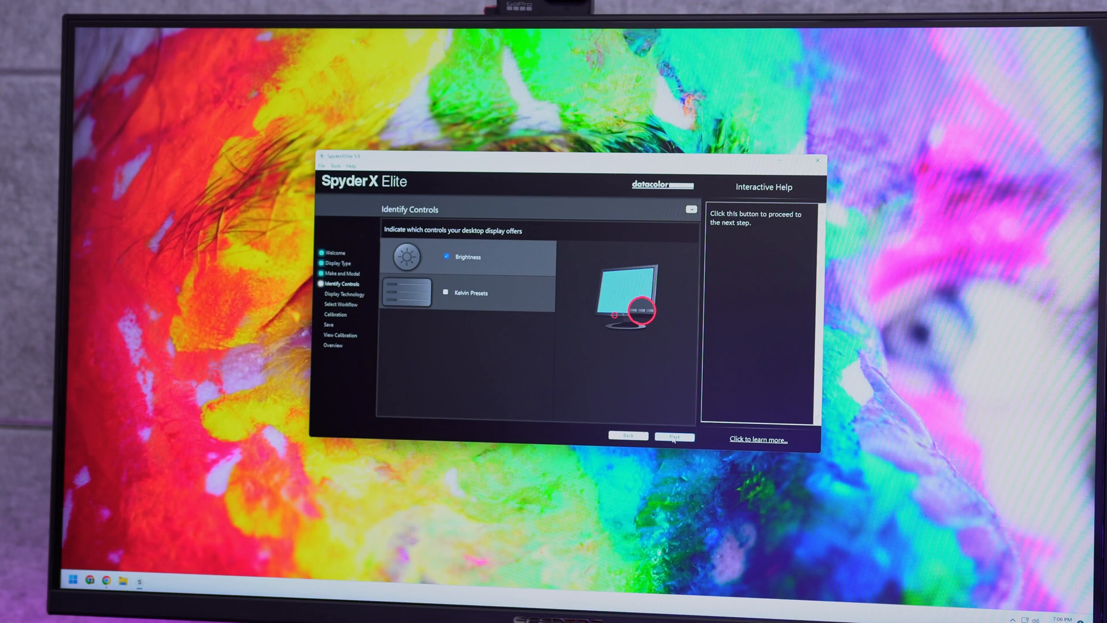
{"action": "left_click", "coordinate": [672, 436]}
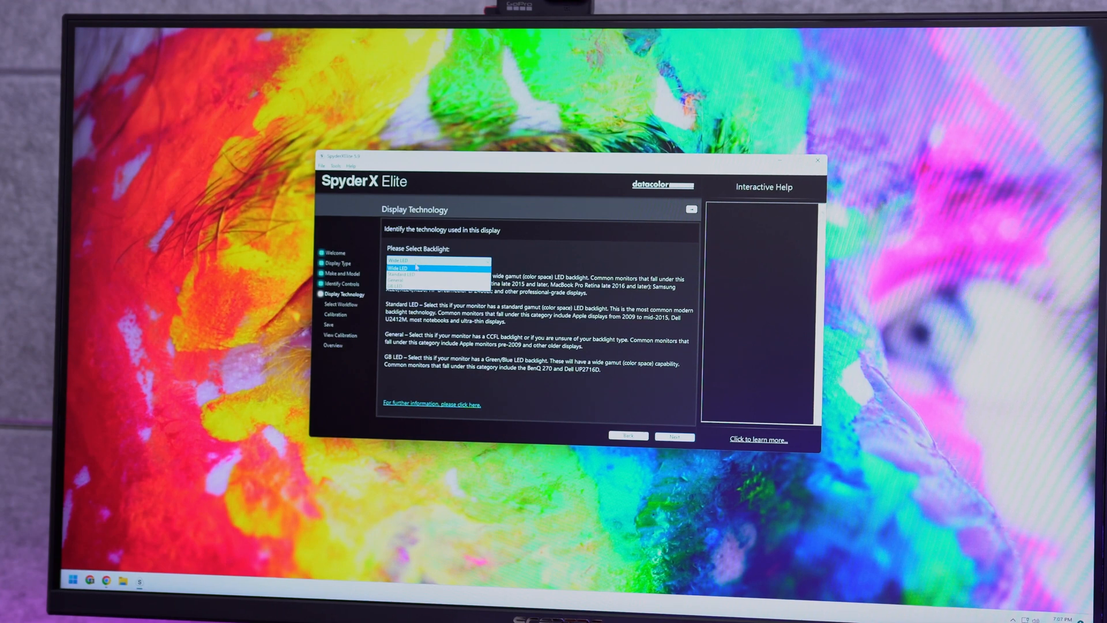
- Set the backlight type to Wide LED and continue to the workflow choice
{"action": "left_click", "coordinate": [439, 270]}
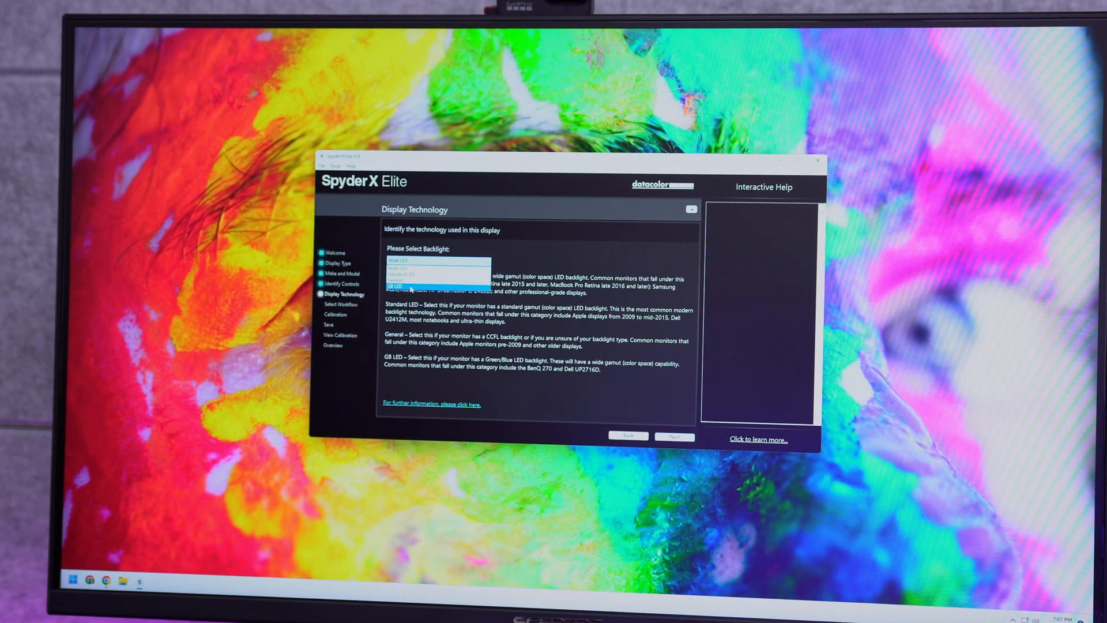
{"action": "left_click", "coordinate": [431, 261]}
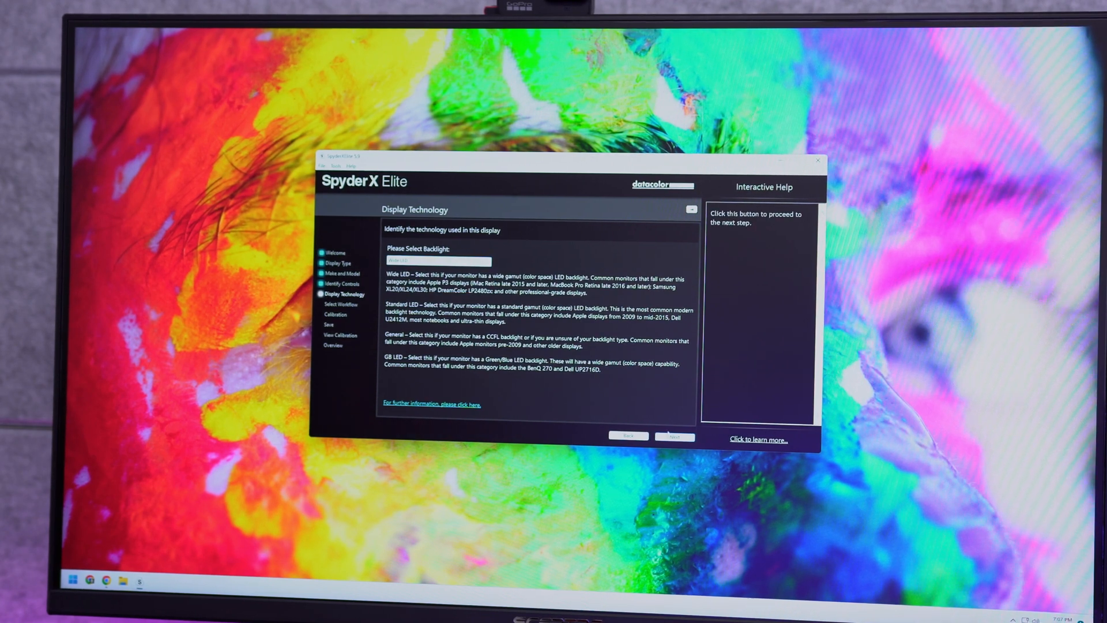
{"action": "left_click", "coordinate": [674, 436]}
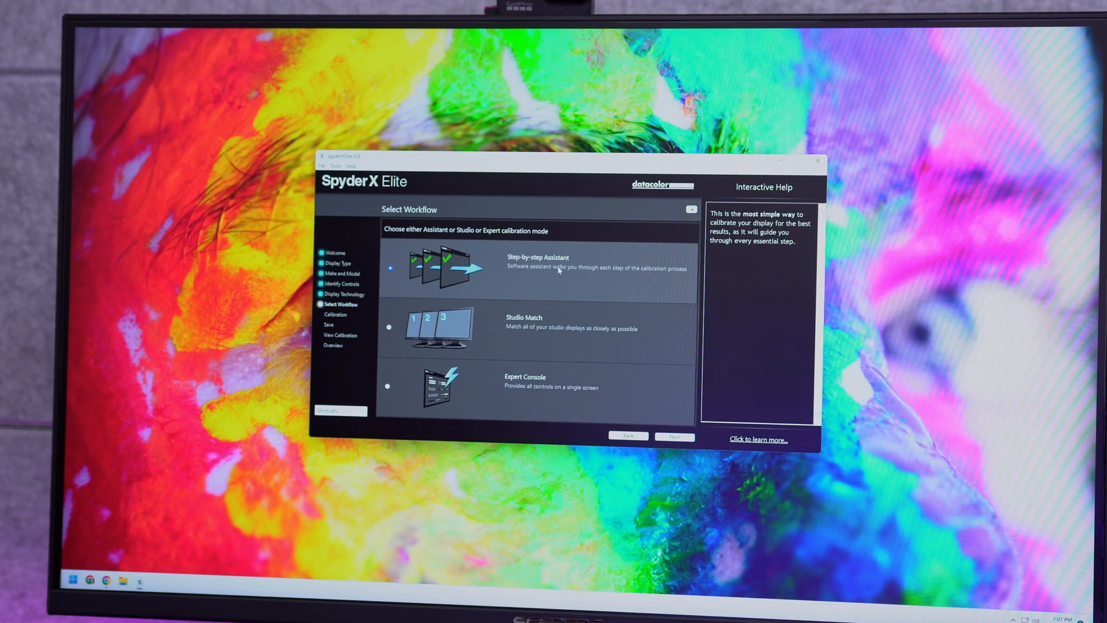
{"action": "mouse_move", "coordinate": [672, 436]}
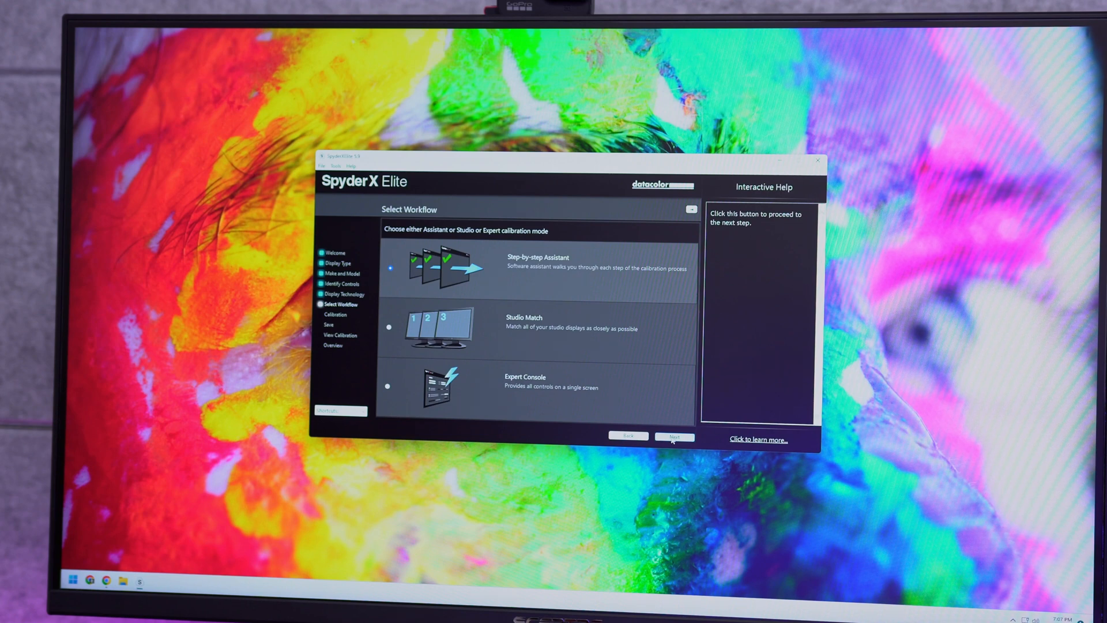
- Keep the Step-by-step Assistant, accept FullCAL with recommended settings, and measure room light
{"action": "left_click", "coordinate": [671, 436]}
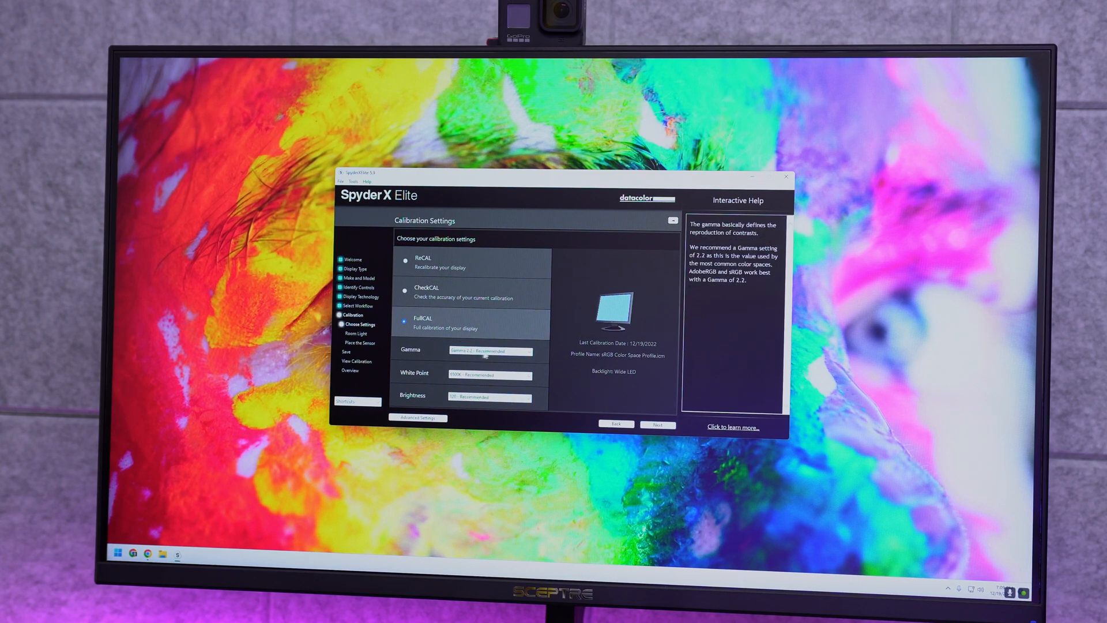
{"action": "left_click", "coordinate": [656, 424]}
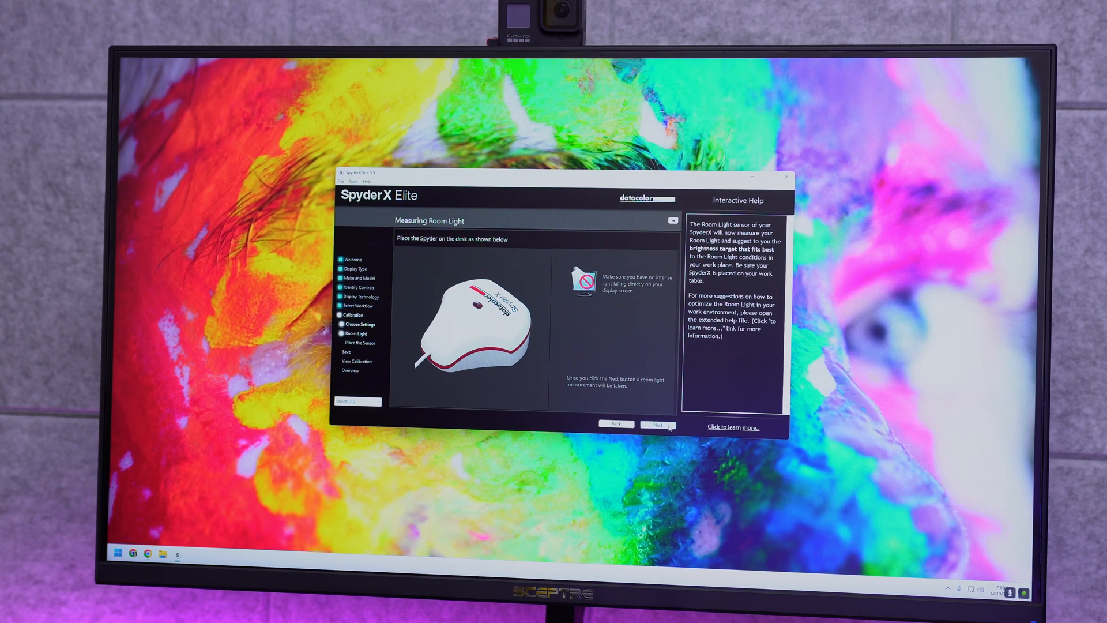
{"action": "left_click", "coordinate": [657, 425]}
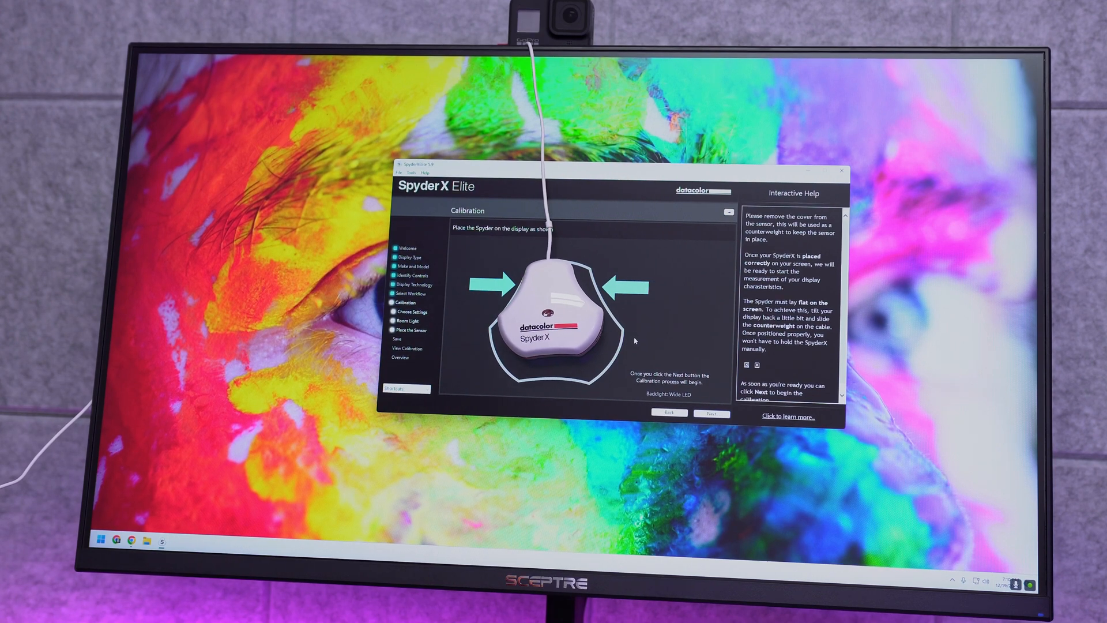
- Measure the display, update the brightness reading to target, and continue to the SpyderProof view
{"action": "left_click", "coordinate": [711, 412]}
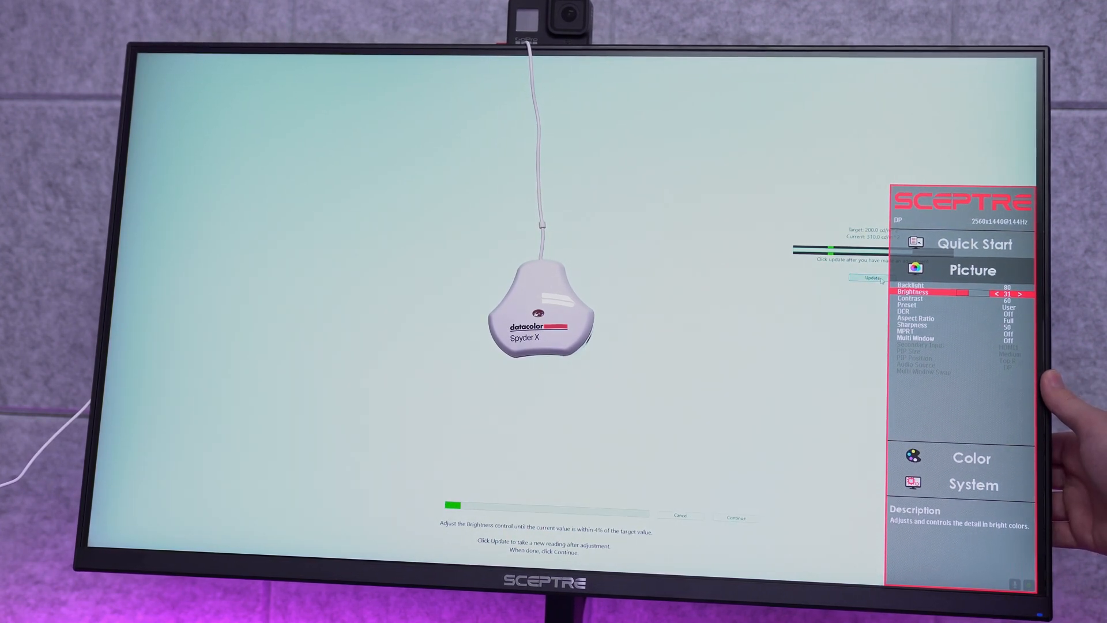
{"action": "left_click", "coordinate": [995, 291]}
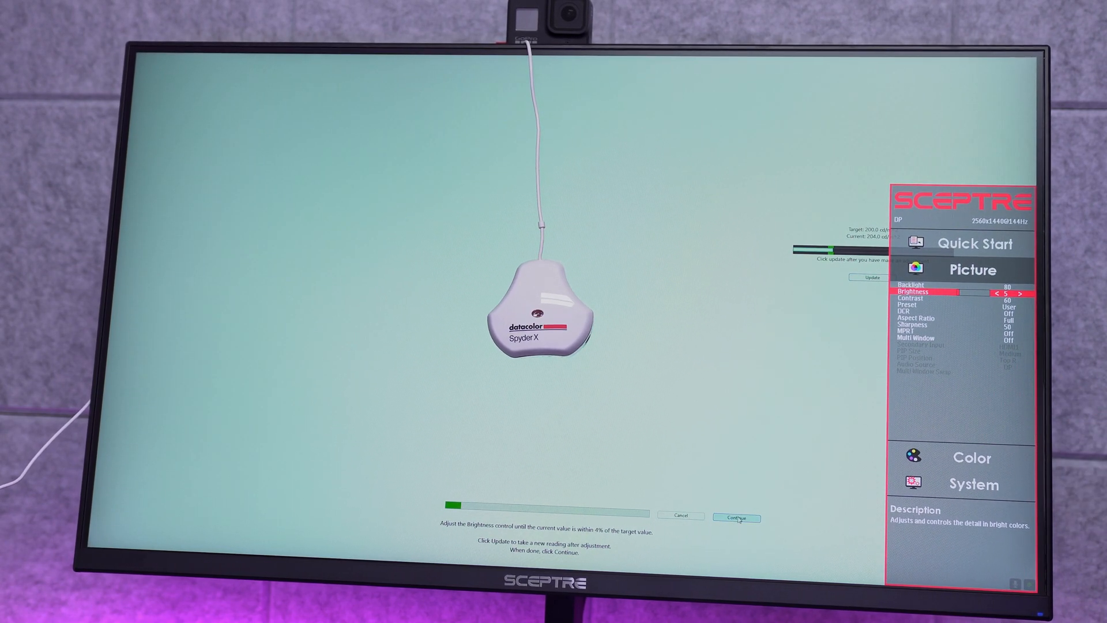
{"action": "left_click", "coordinate": [736, 516]}
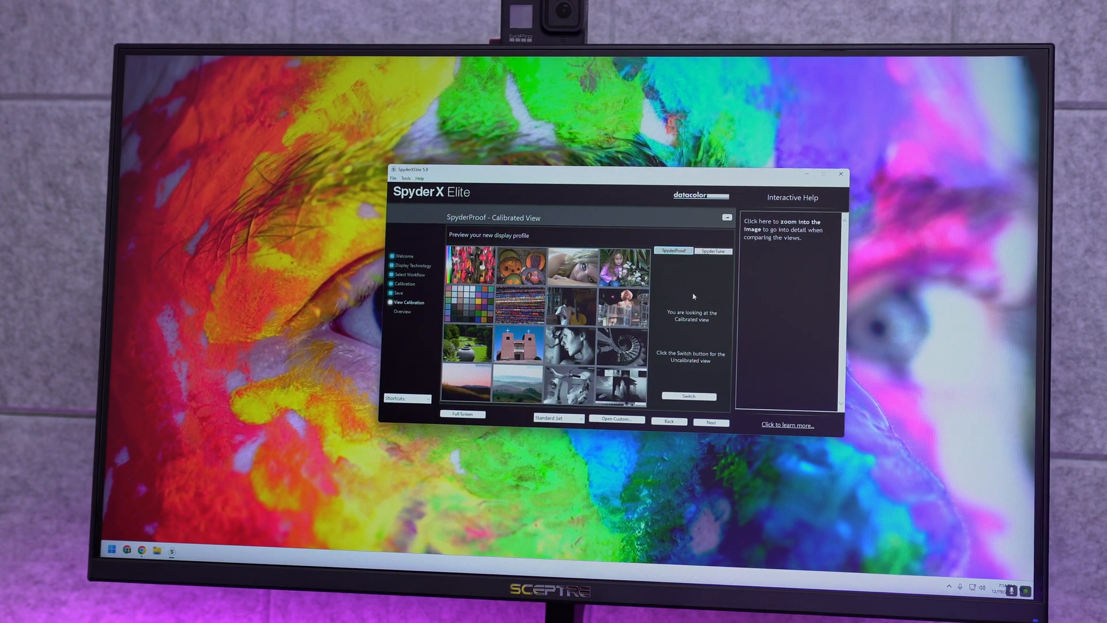
- Enlarge the colour checker, toggle it calibrated and uncalibrated, then move to the sample photos
{"action": "left_click", "coordinate": [688, 396]}
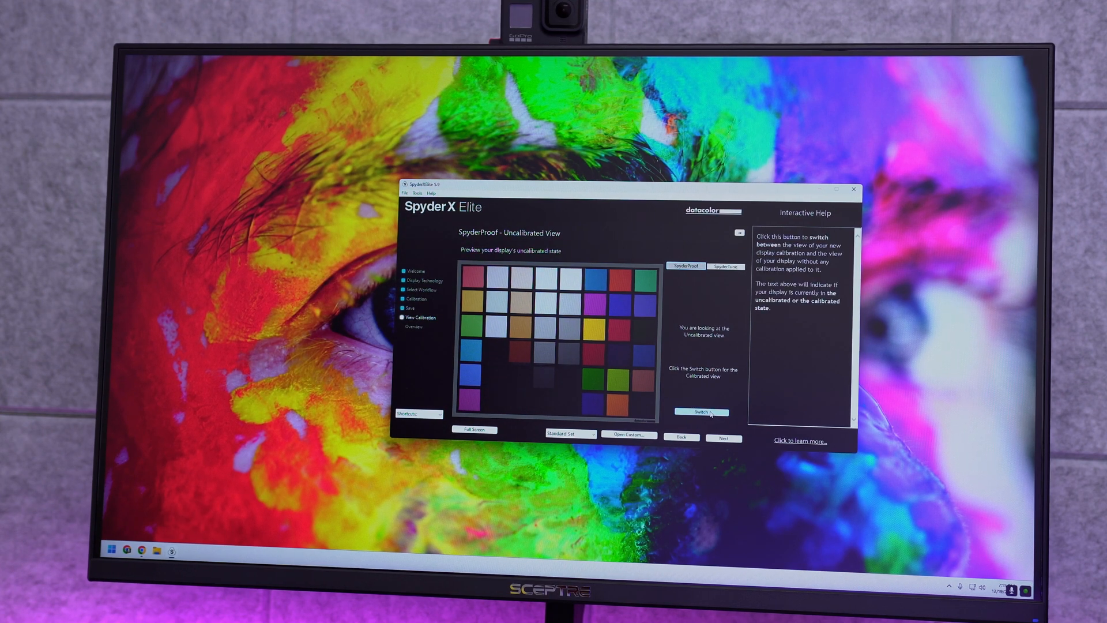
{"action": "left_click", "coordinate": [702, 412]}
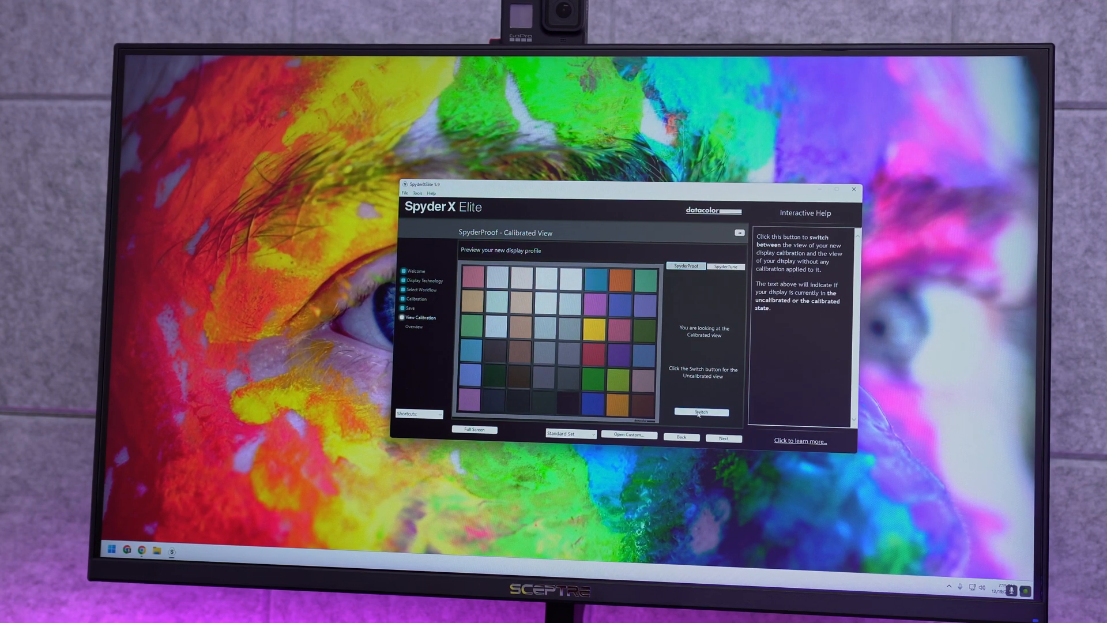
{"action": "left_click", "coordinate": [702, 412]}
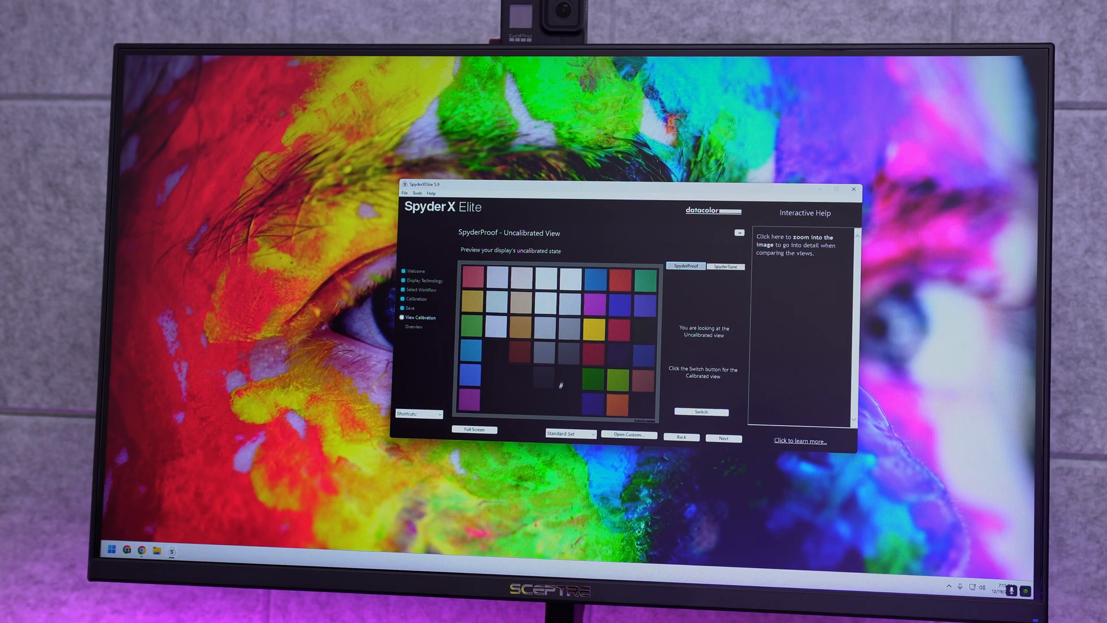
{"action": "mouse_move", "coordinate": [534, 400]}
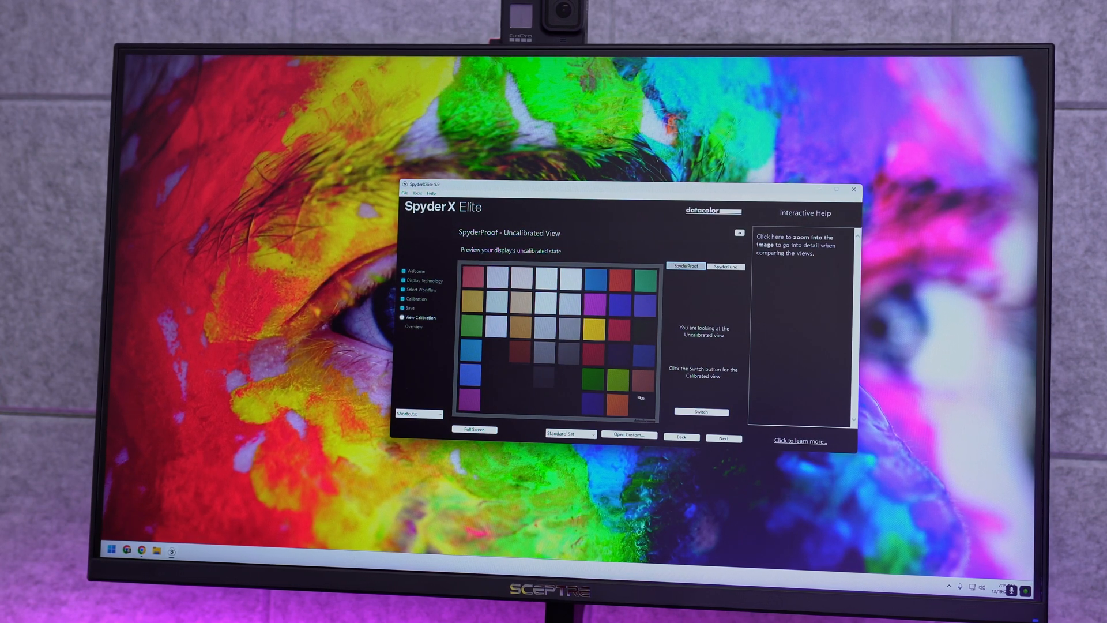
{"action": "left_click", "coordinate": [702, 412]}
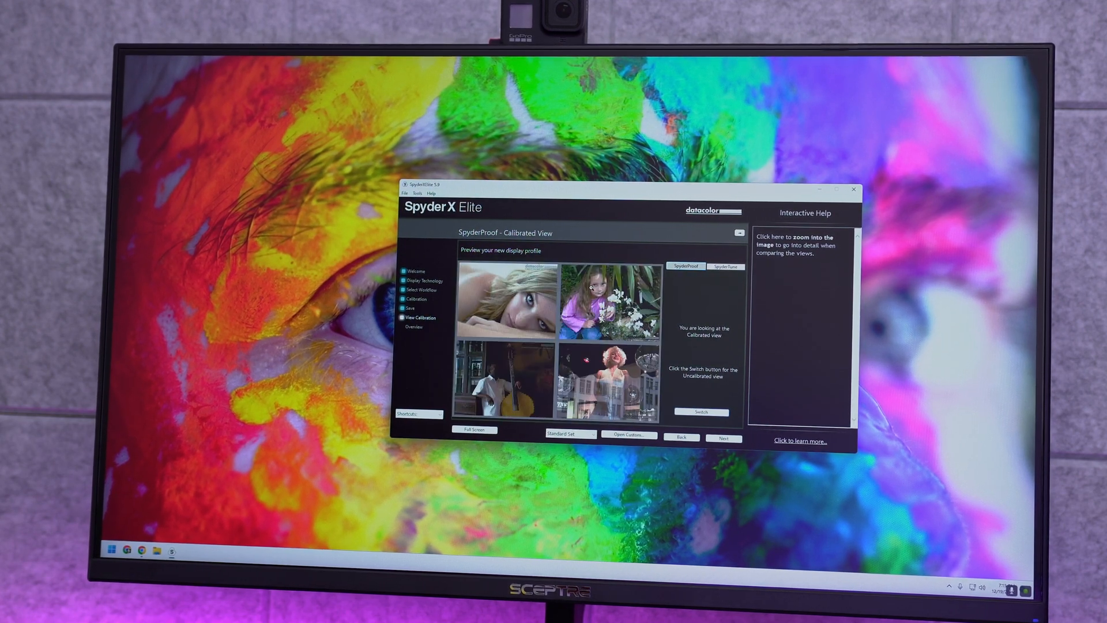
- Compare the blonde portrait and garden photo in calibrated versus uncalibrated views
{"action": "left_click", "coordinate": [702, 411]}
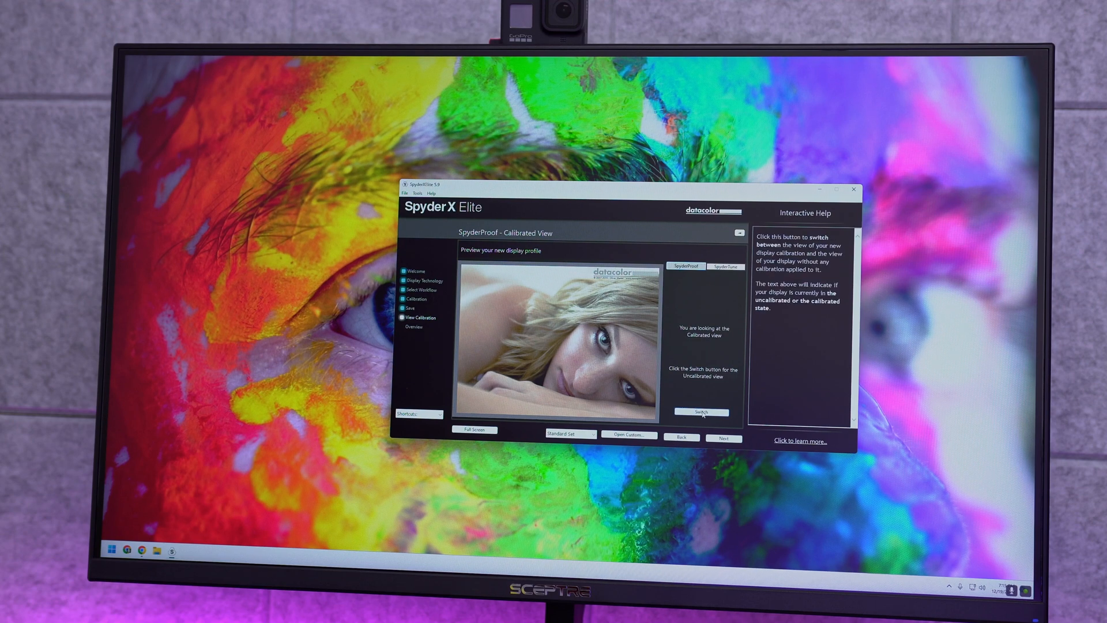
{"action": "left_click", "coordinate": [702, 412]}
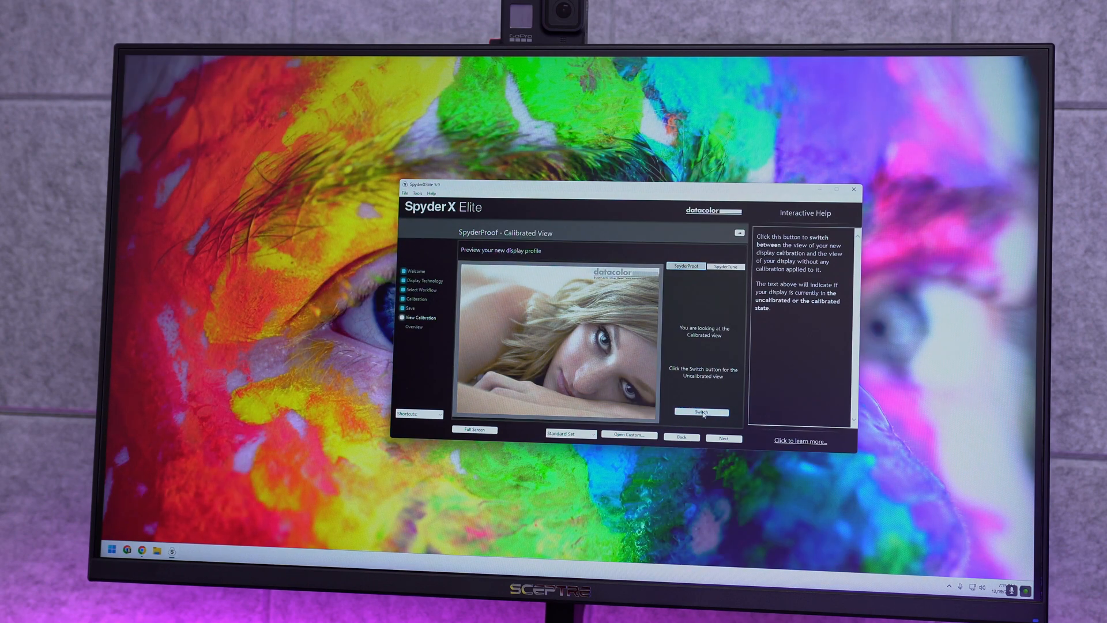
{"action": "left_click", "coordinate": [701, 411]}
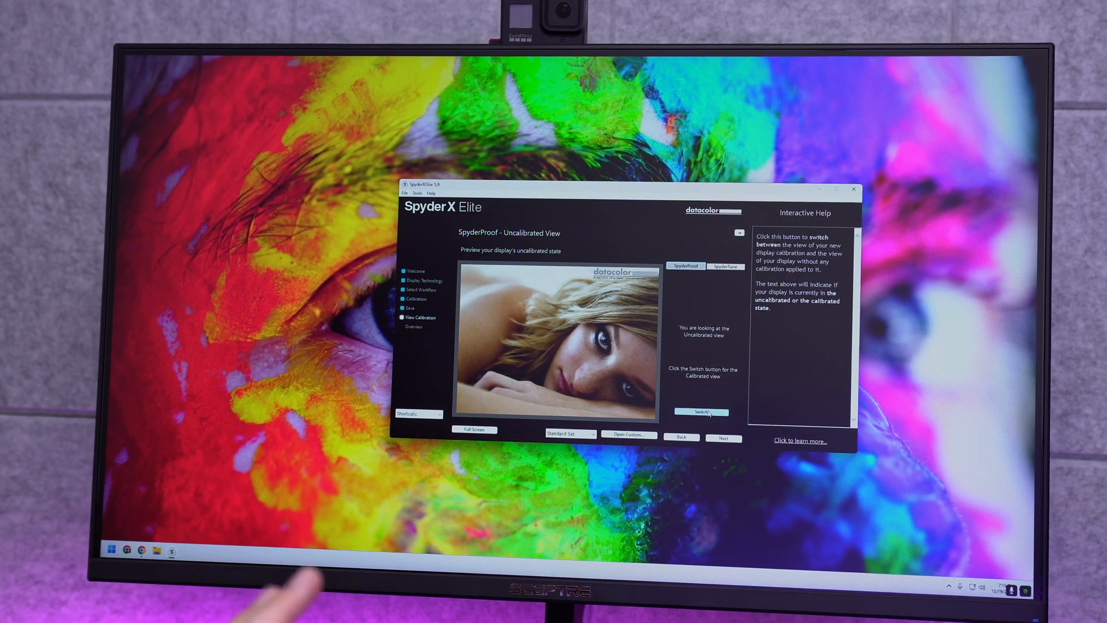
{"action": "left_click", "coordinate": [702, 411]}
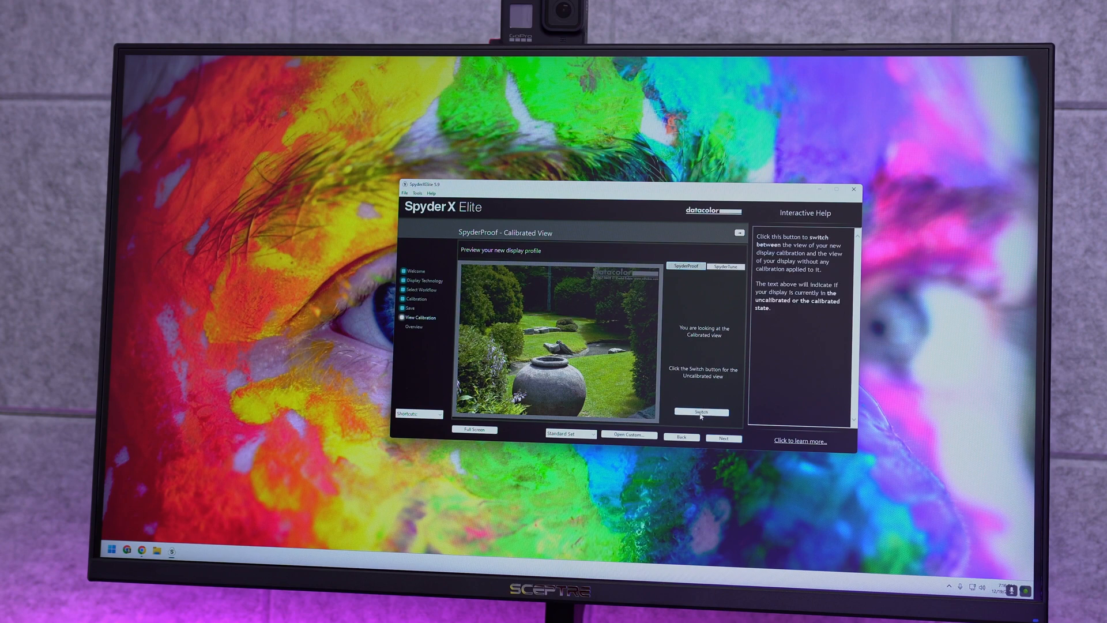
{"action": "left_click", "coordinate": [703, 411]}
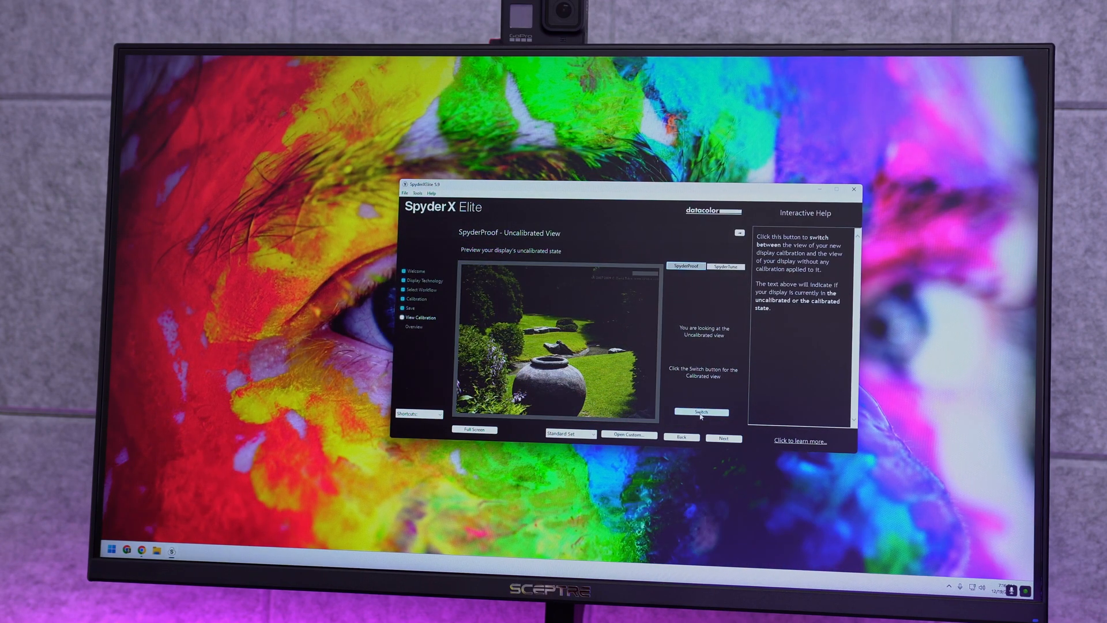
- Compare the black-and-white portrait and staircase photo, then return to the full calibrated grid
{"action": "left_click", "coordinate": [702, 412]}
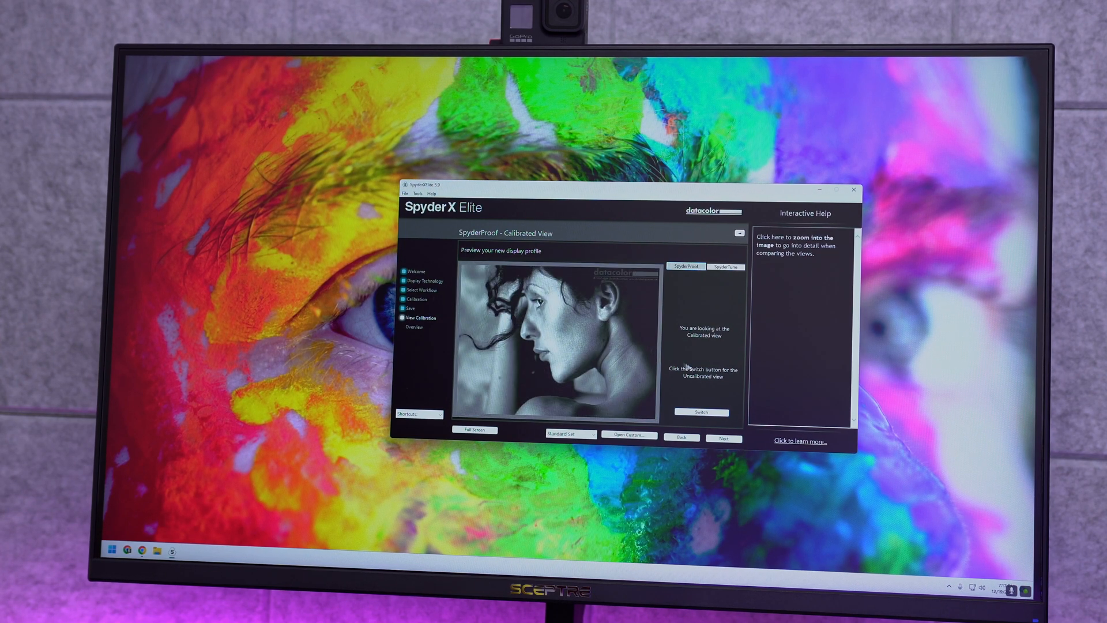
{"action": "mouse_move", "coordinate": [702, 411]}
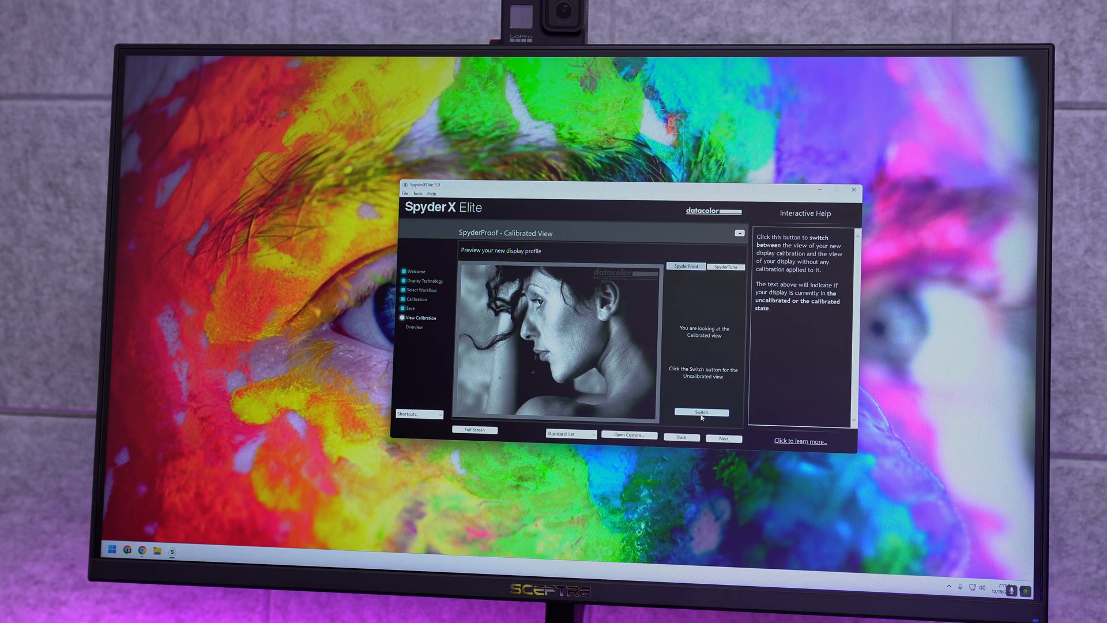
{"action": "left_click", "coordinate": [702, 411]}
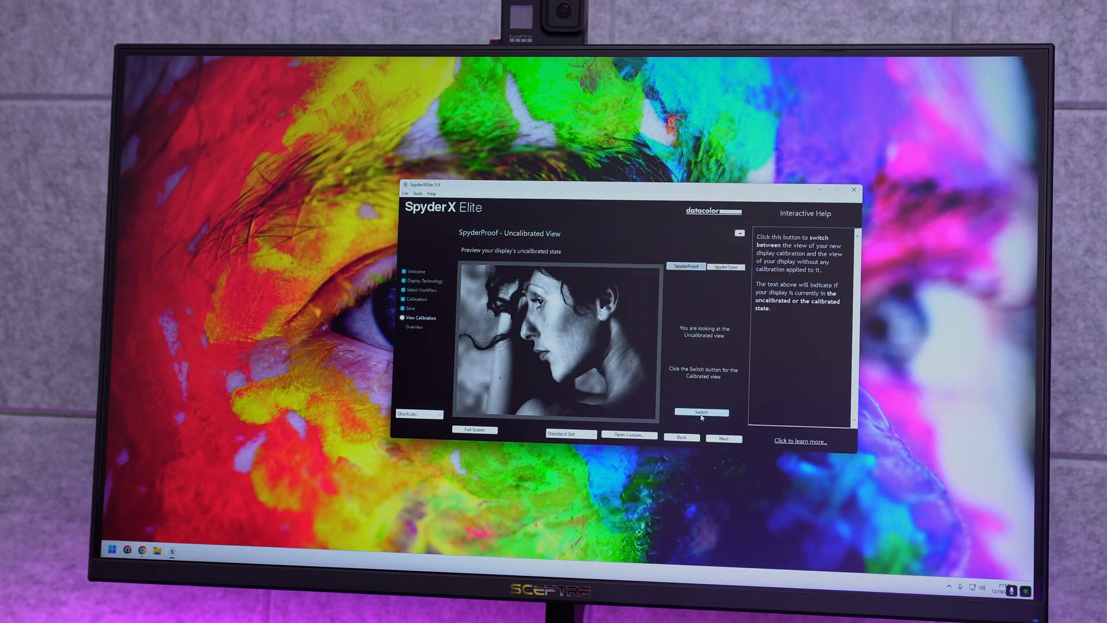
{"action": "left_click", "coordinate": [701, 412]}
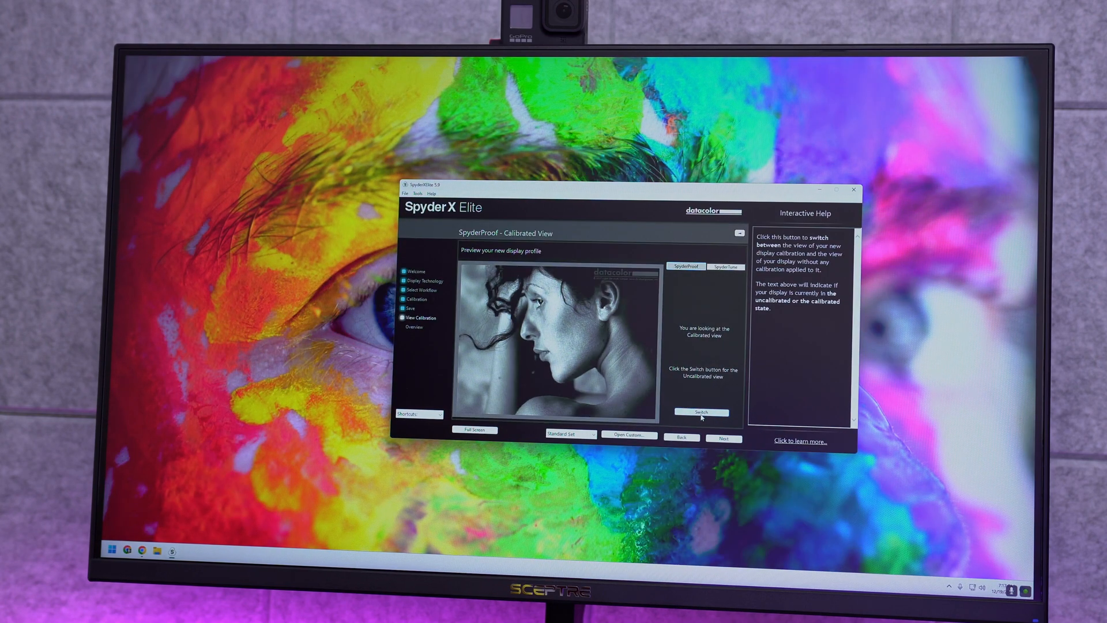
{"action": "left_click", "coordinate": [701, 412]}
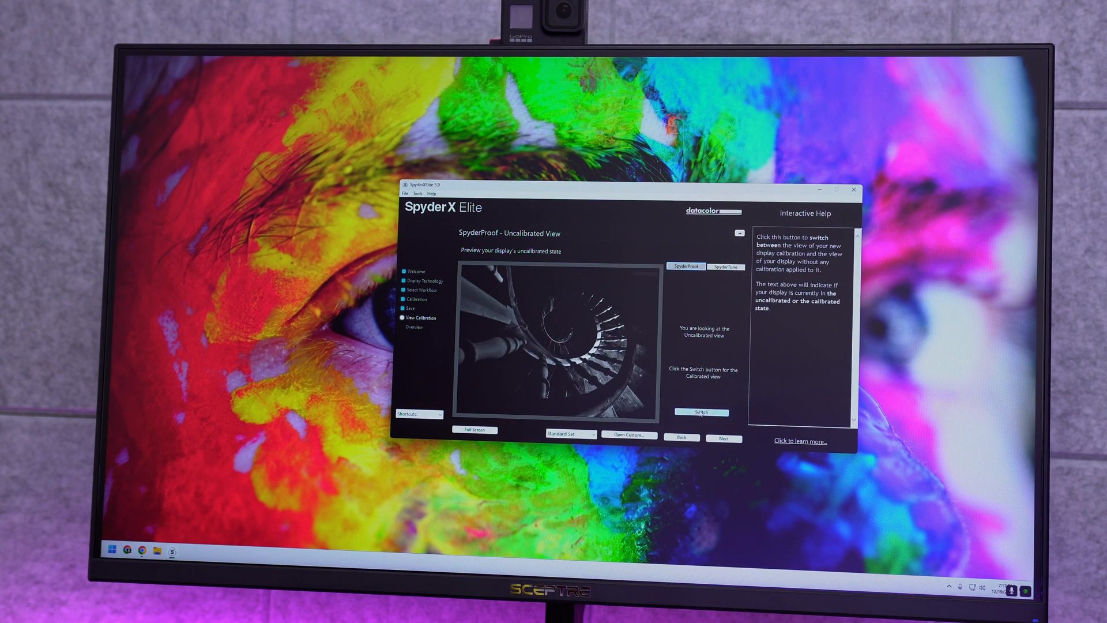
{"action": "left_click", "coordinate": [699, 413]}
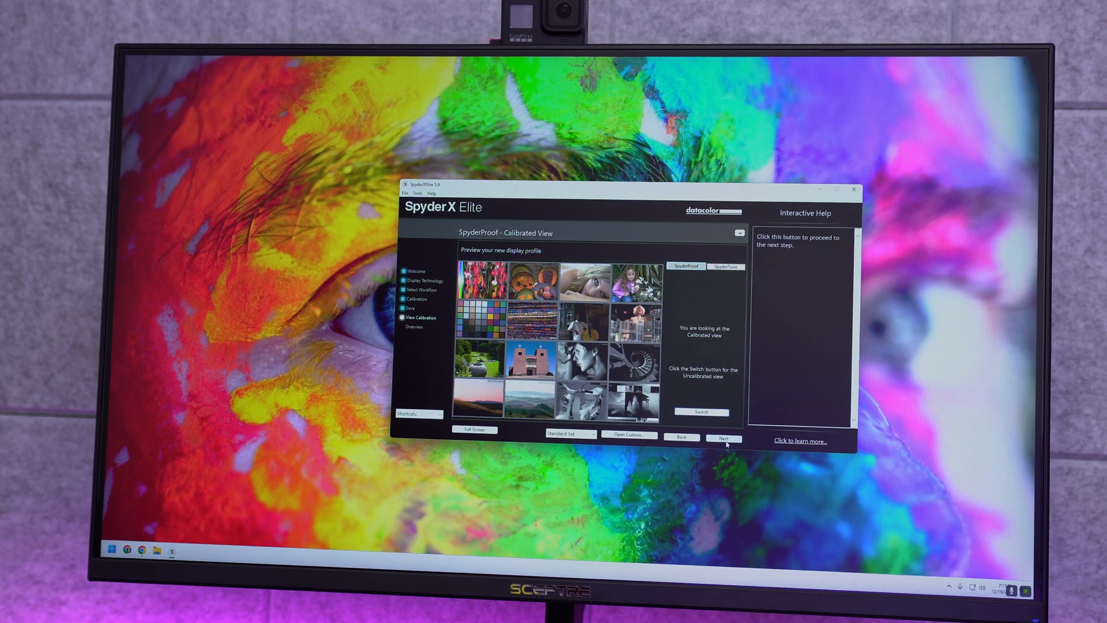
- Move the window aside and flip the whole sample grid to uncalibrated and back to calibrated
{"action": "left_click", "coordinate": [722, 438]}
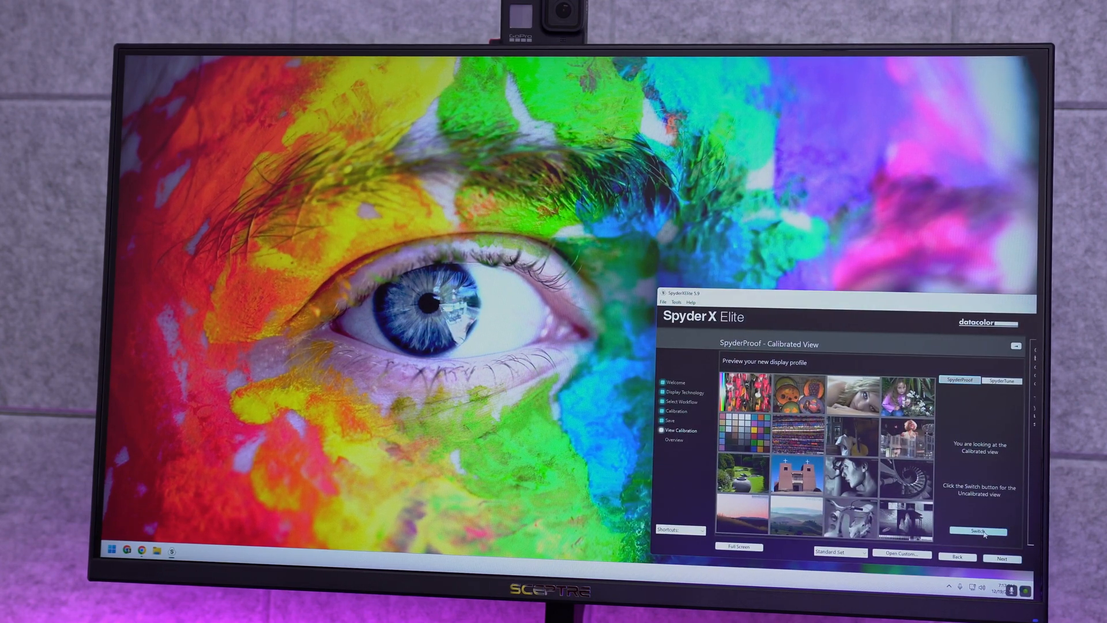
{"action": "left_click", "coordinate": [978, 530]}
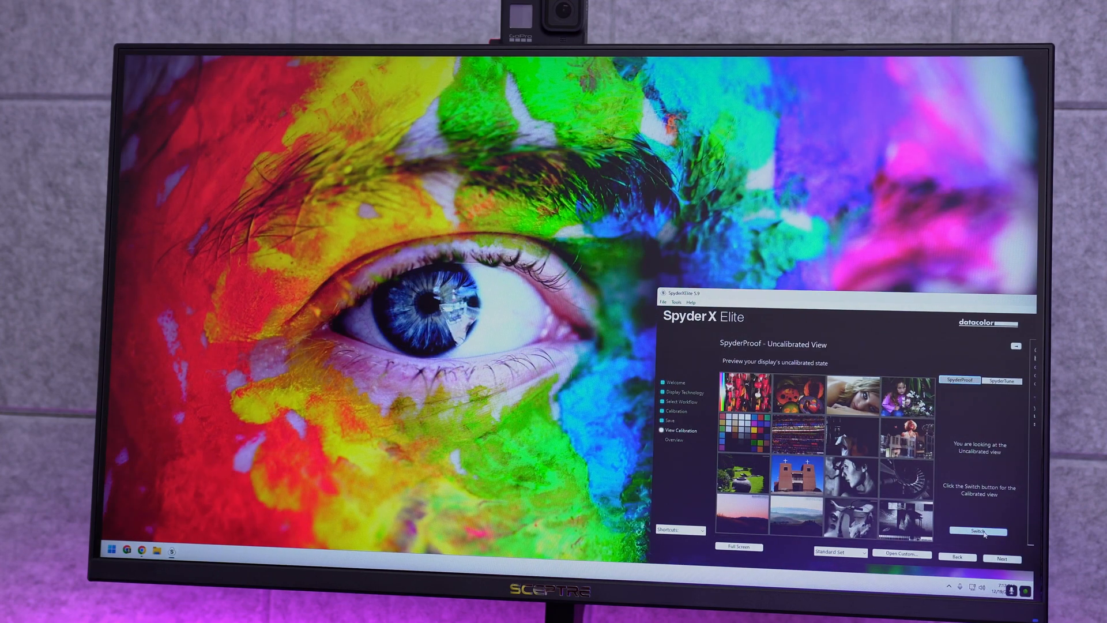
{"action": "left_click", "coordinate": [979, 531]}
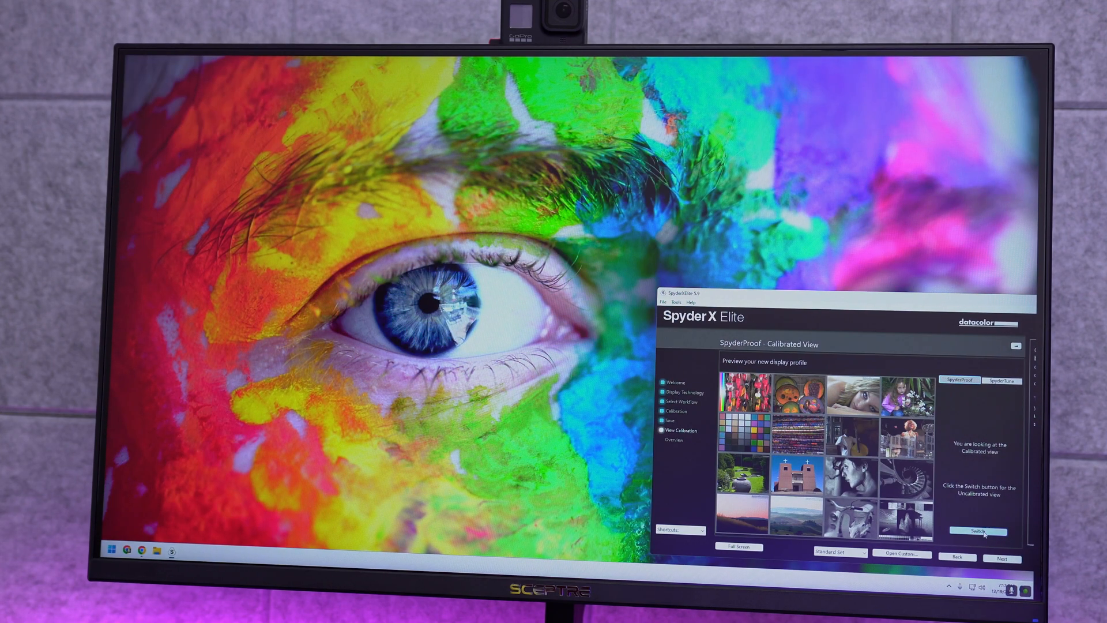